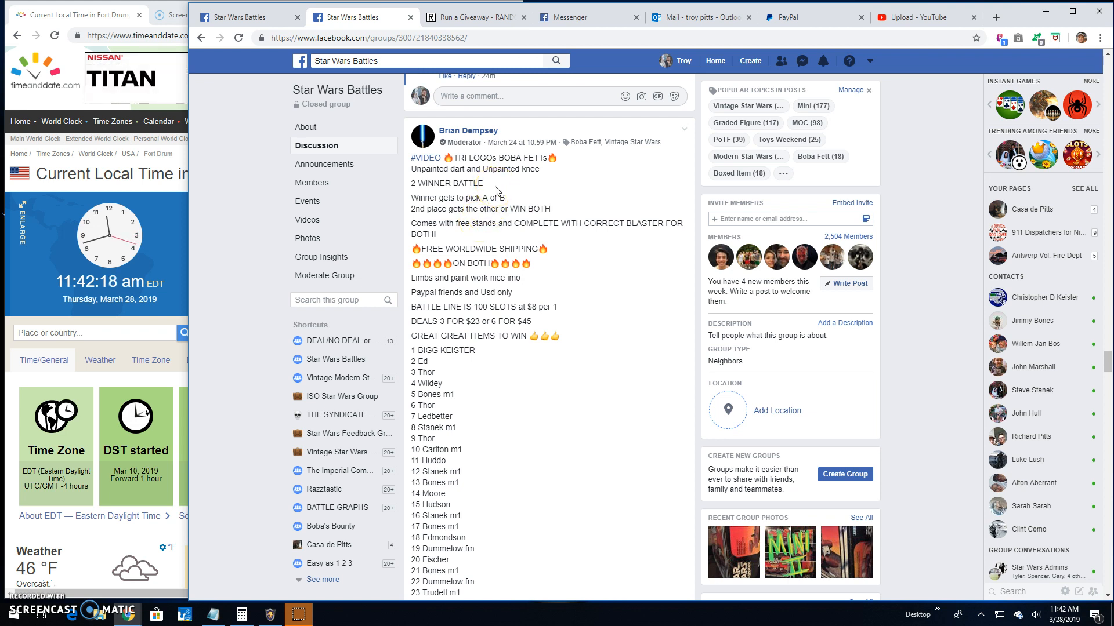
pyautogui.moveTo(529, 185)
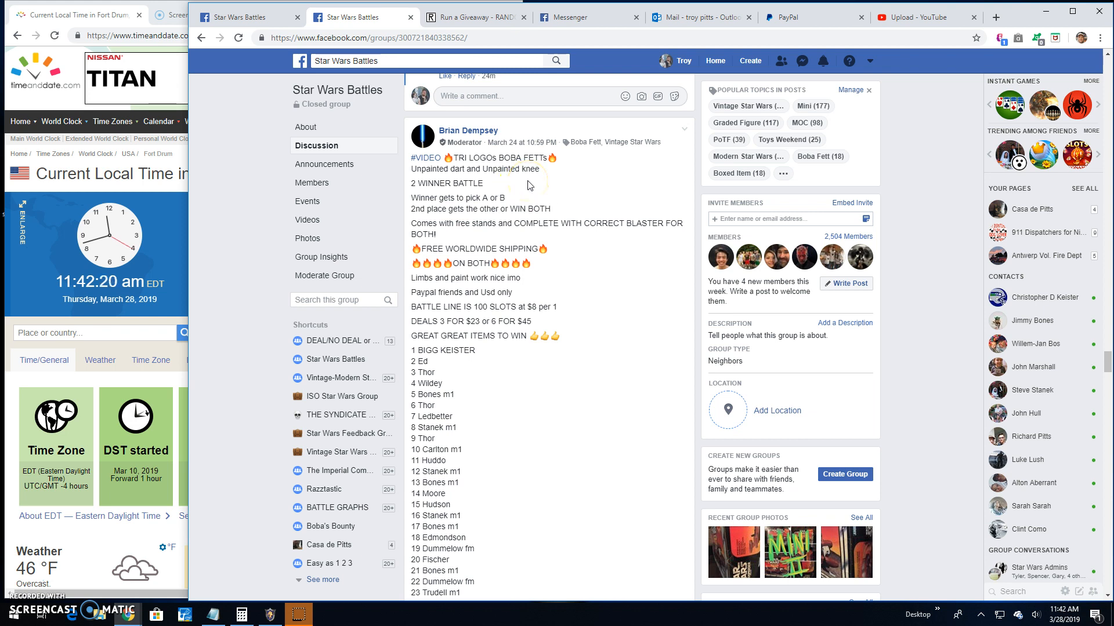
pyautogui.scroll(-3)
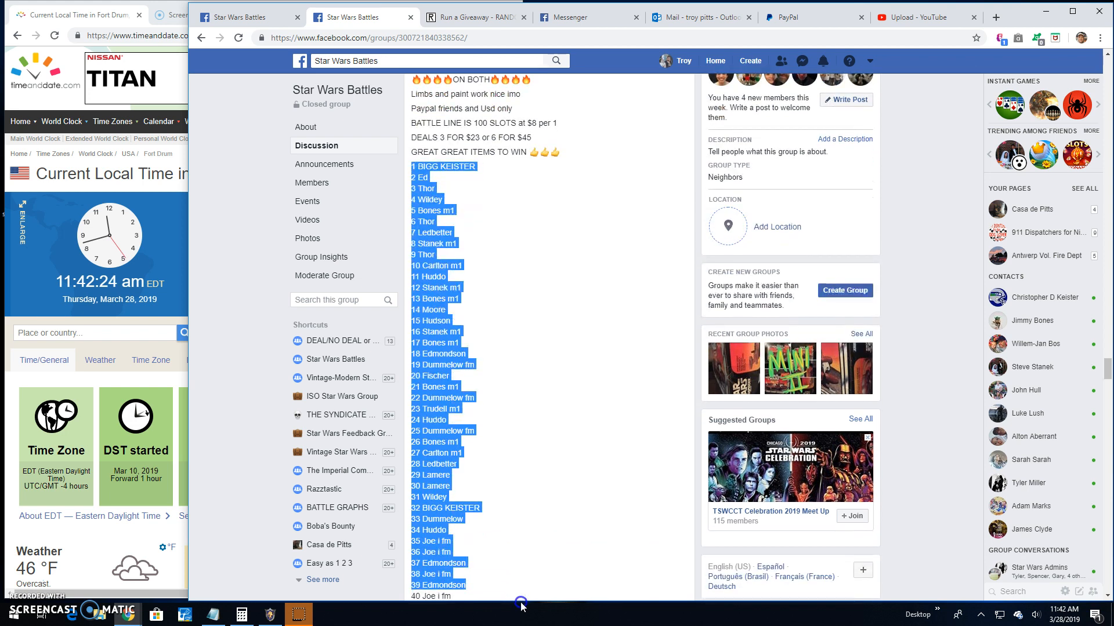
pyautogui.scroll(-3)
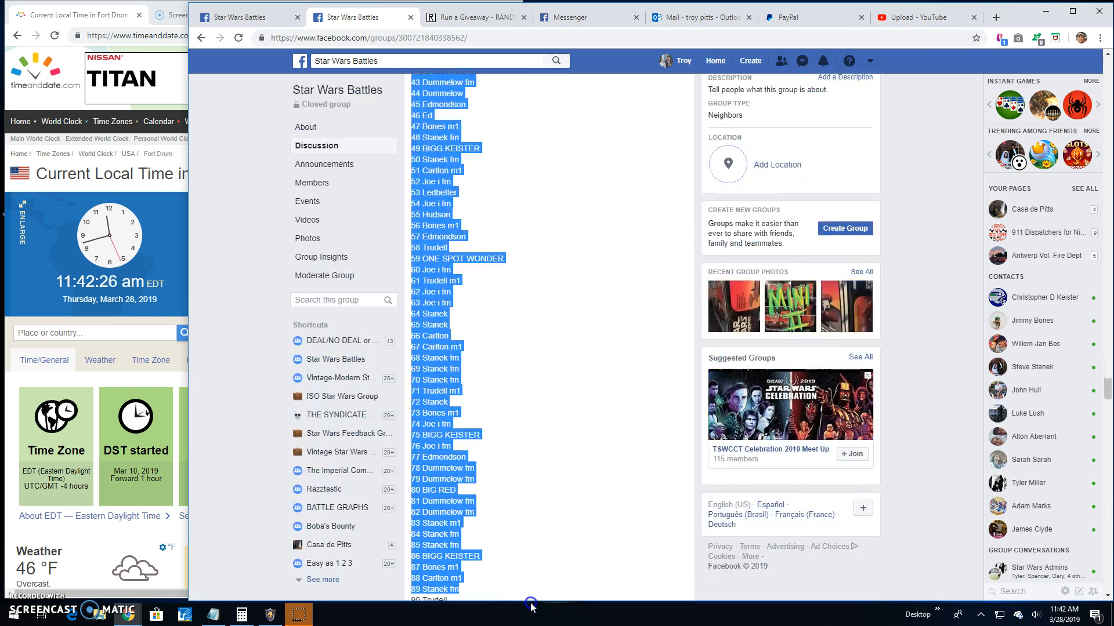
pyautogui.scroll(-3)
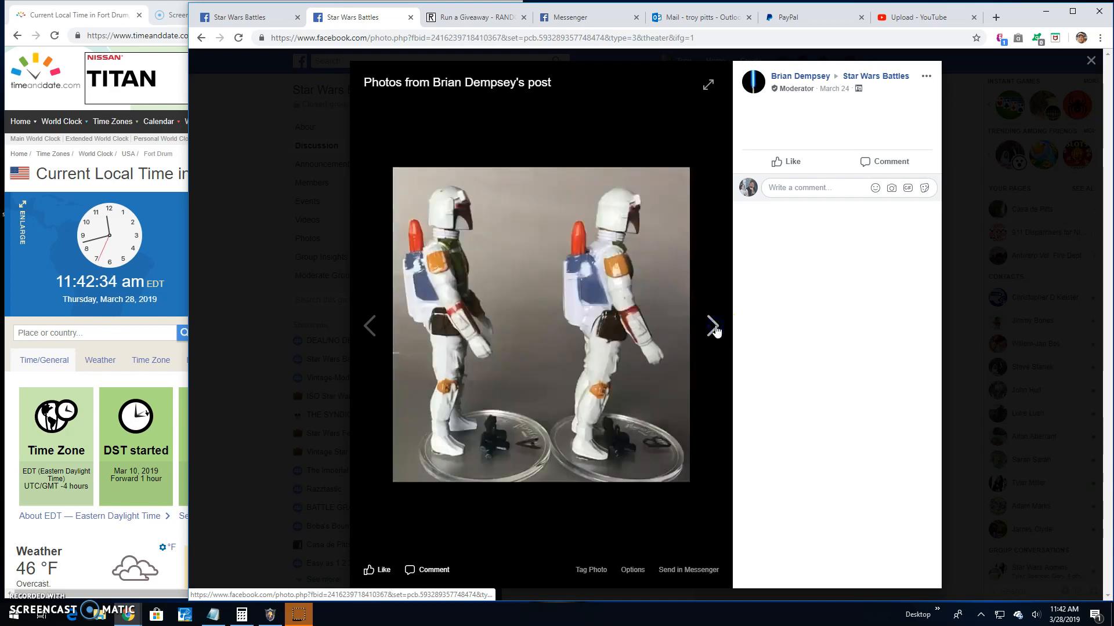
pyautogui.click(713, 325)
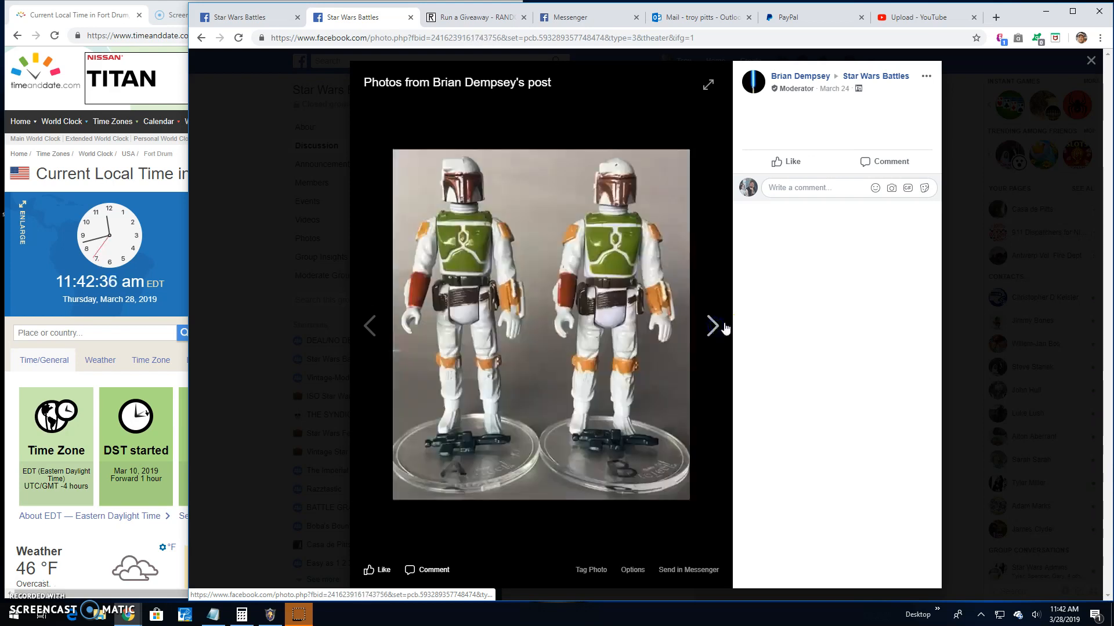
pyautogui.click(1091, 59)
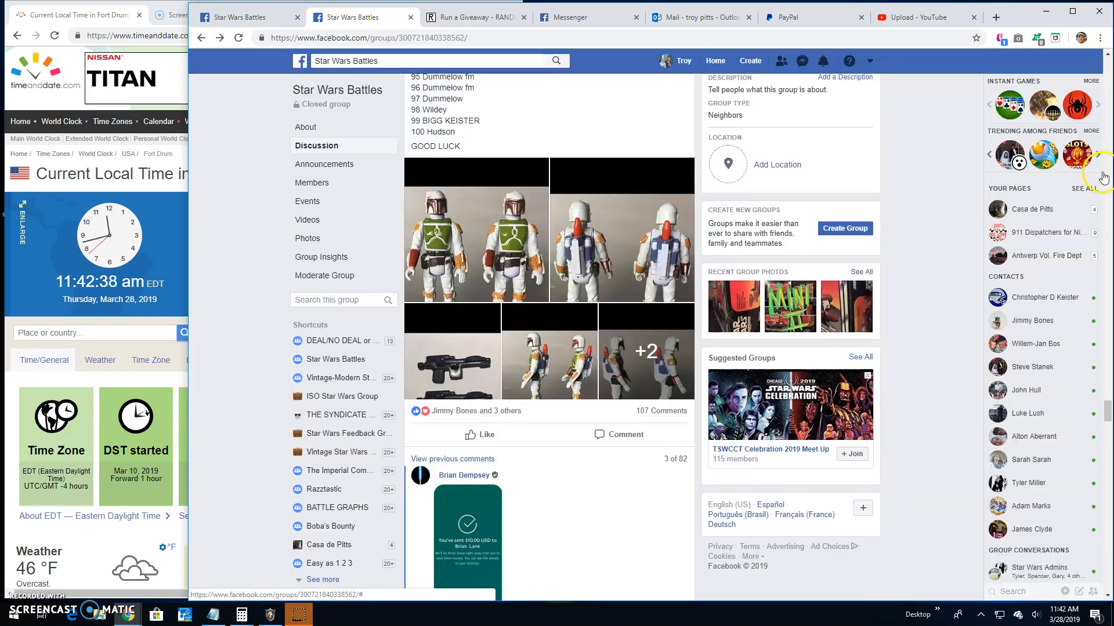
pyautogui.scroll(3)
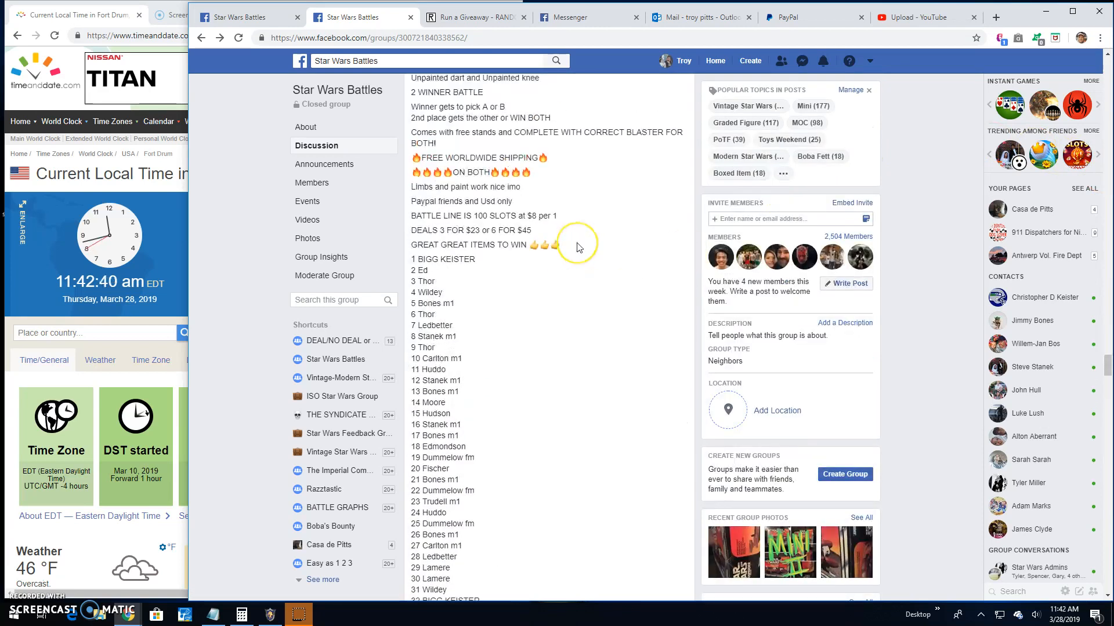
pyautogui.scroll(3)
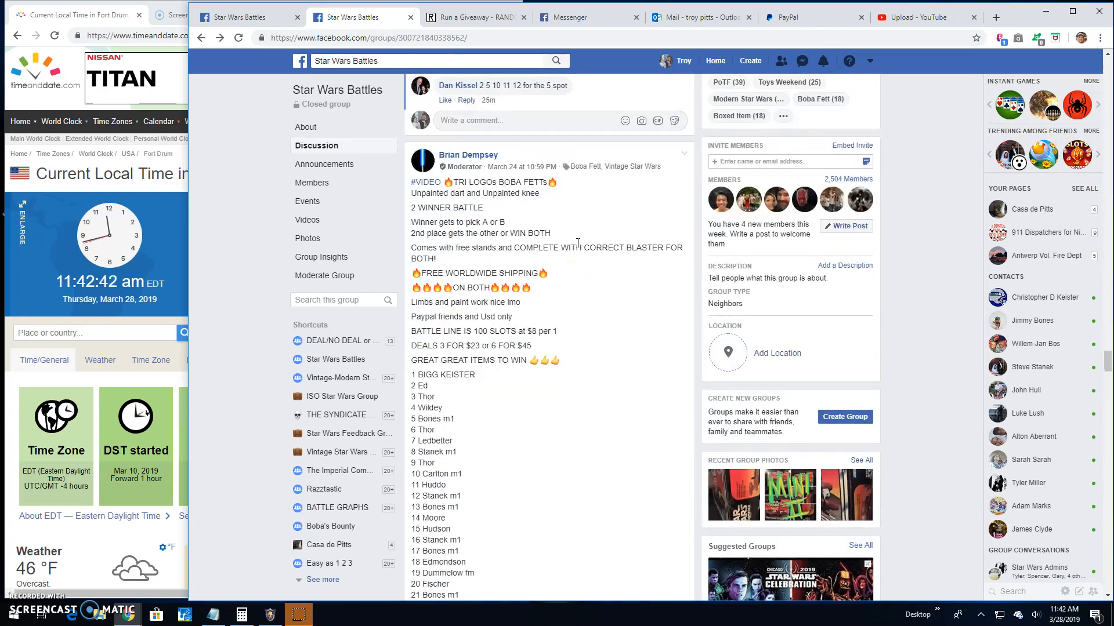
pyautogui.scroll(-3)
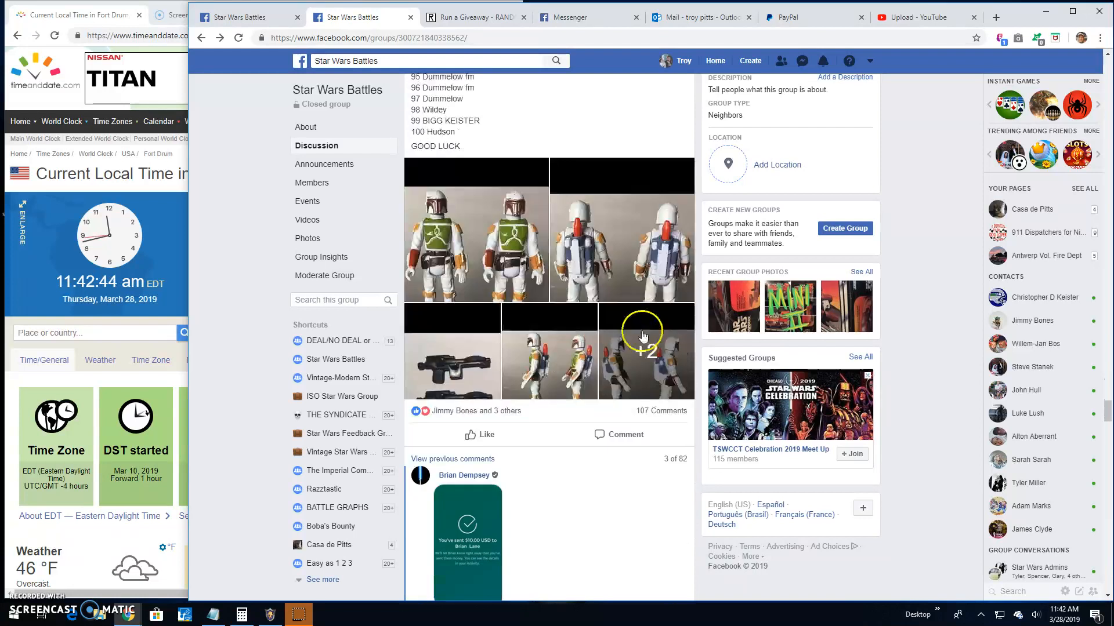
pyautogui.scroll(-3)
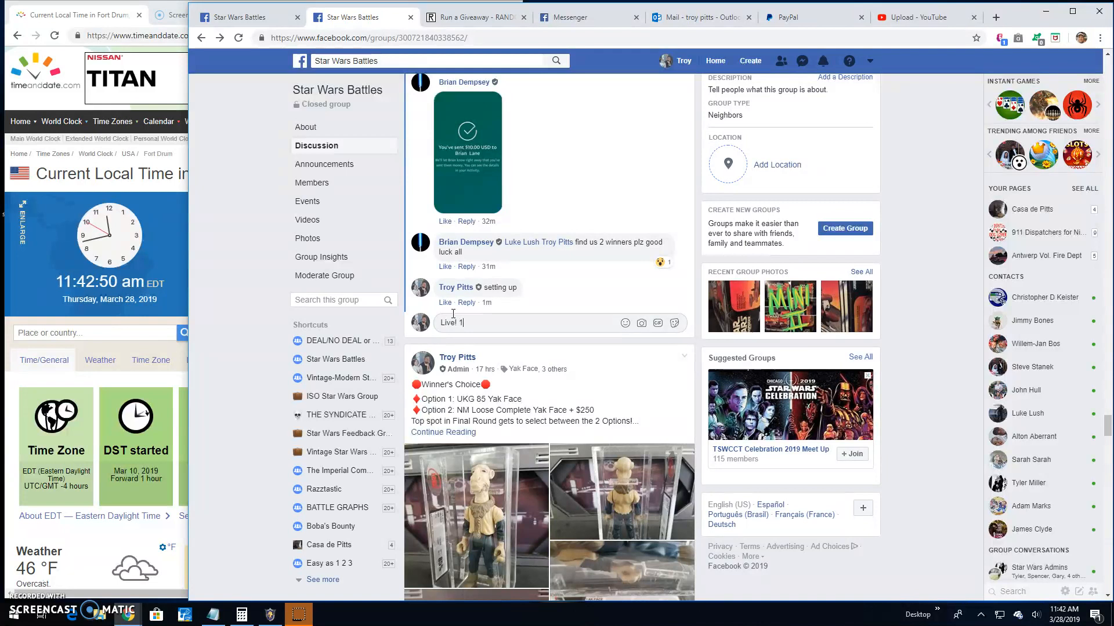
# Step: Post the 'Live! 1142 am' comment and check its posting time
pyautogui.press('Return')
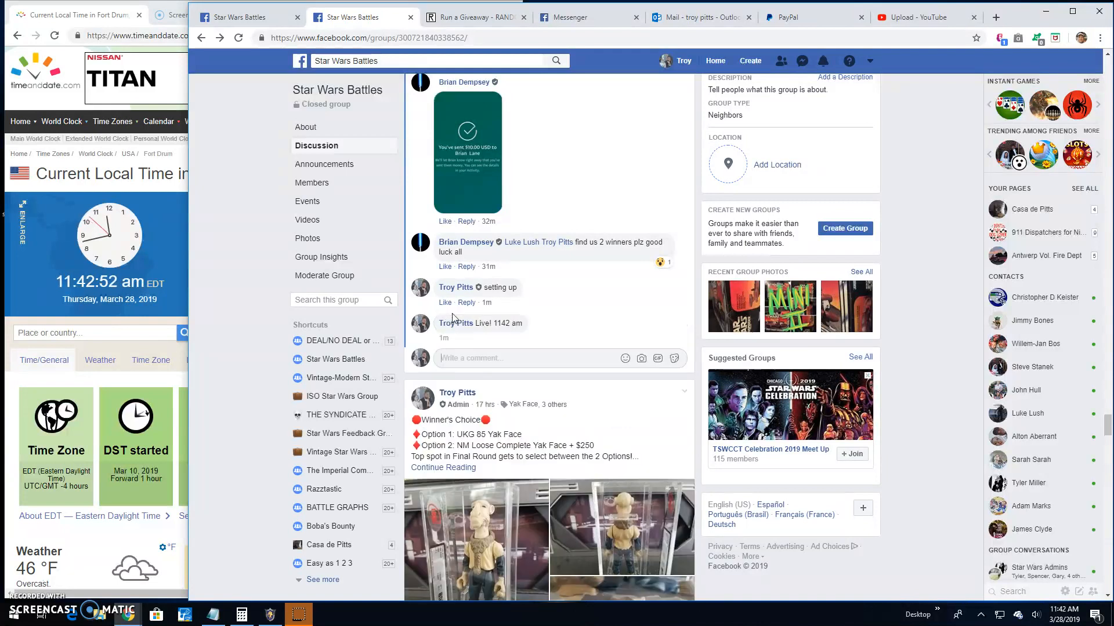
pyautogui.moveTo(486, 339)
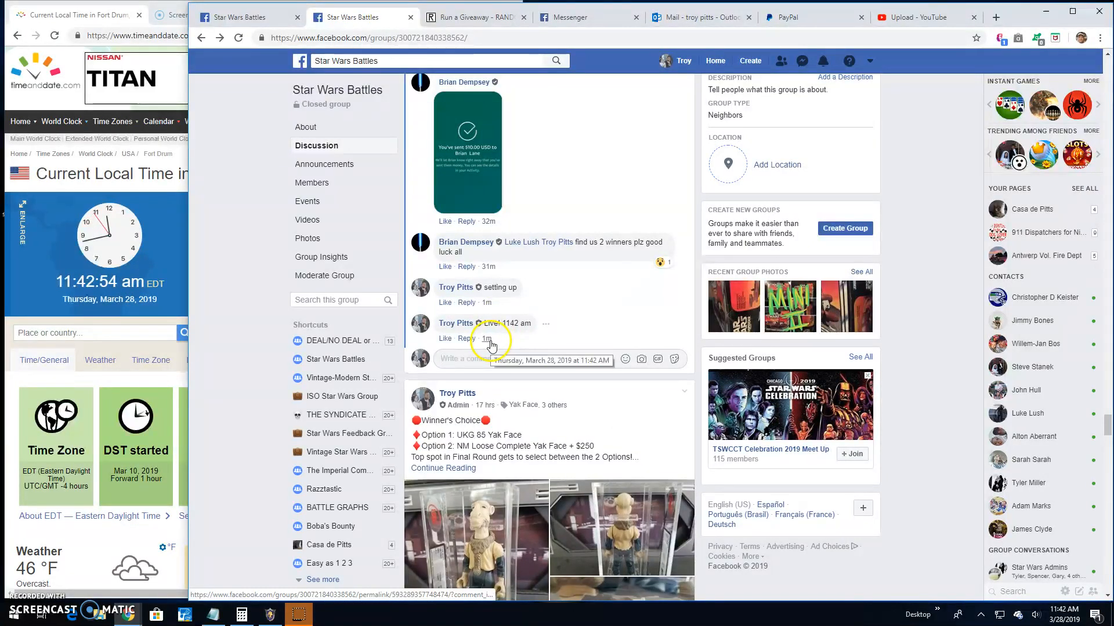
pyautogui.click(474, 17)
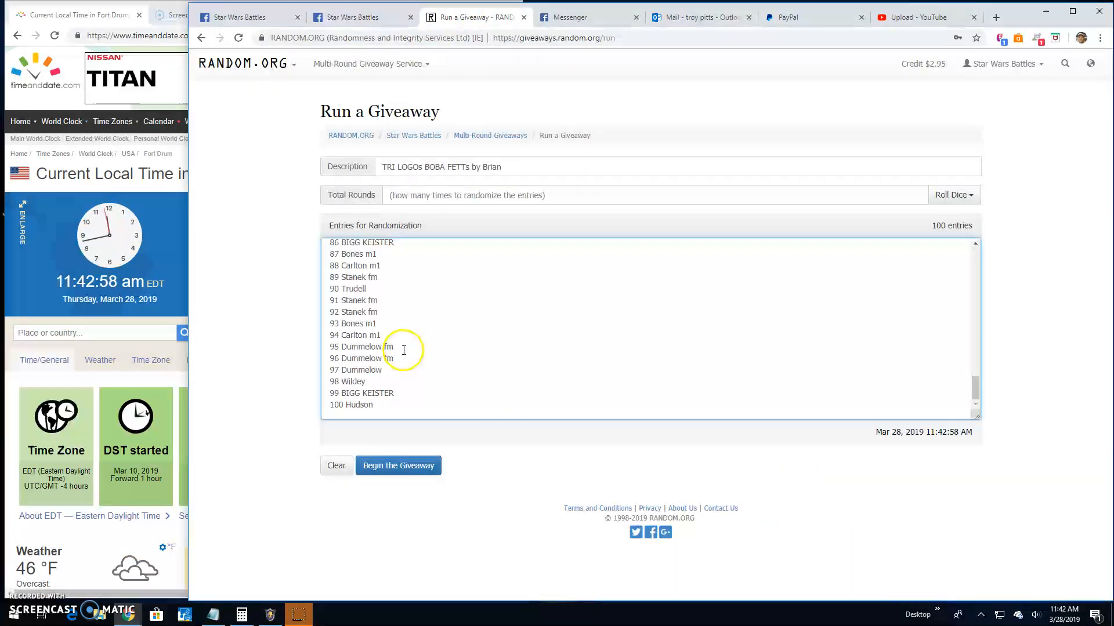
# Step: Roll two dice to set the giveaway to 5 rounds
pyautogui.scroll(3)
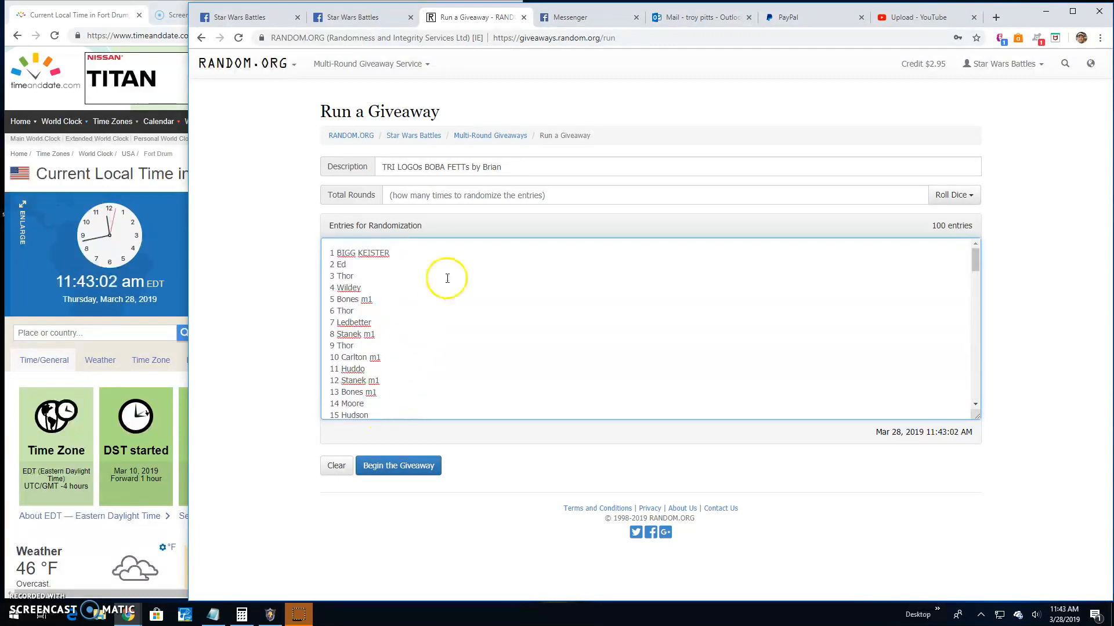
pyautogui.click(952, 195)
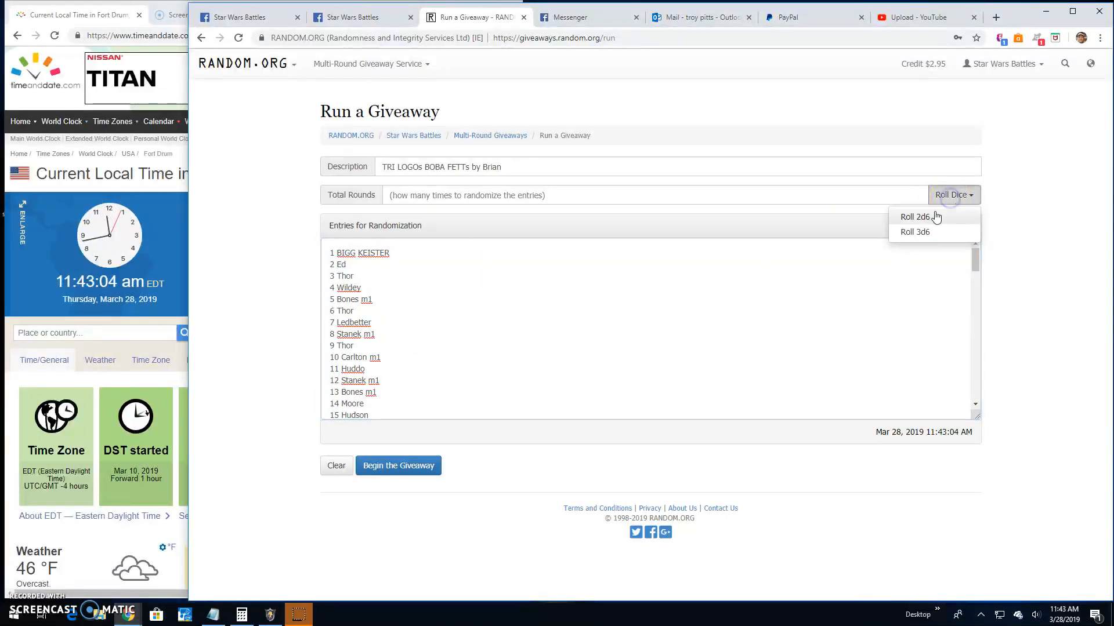
pyautogui.click(915, 217)
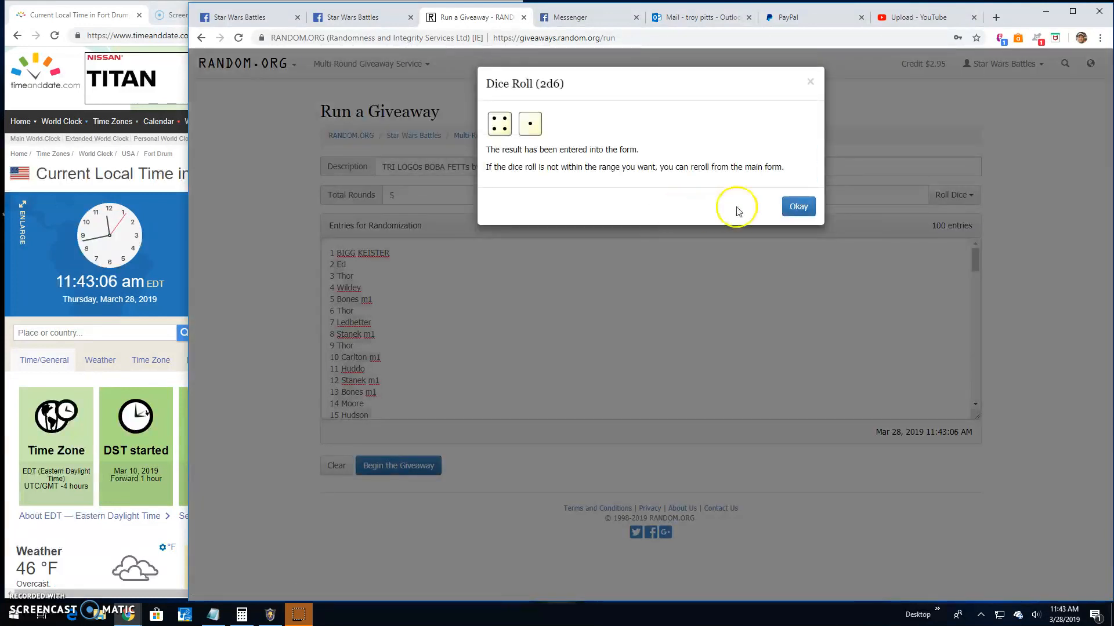
# Step: Begin the giveaway and confirm it, producing round 1 results
pyautogui.click(798, 206)
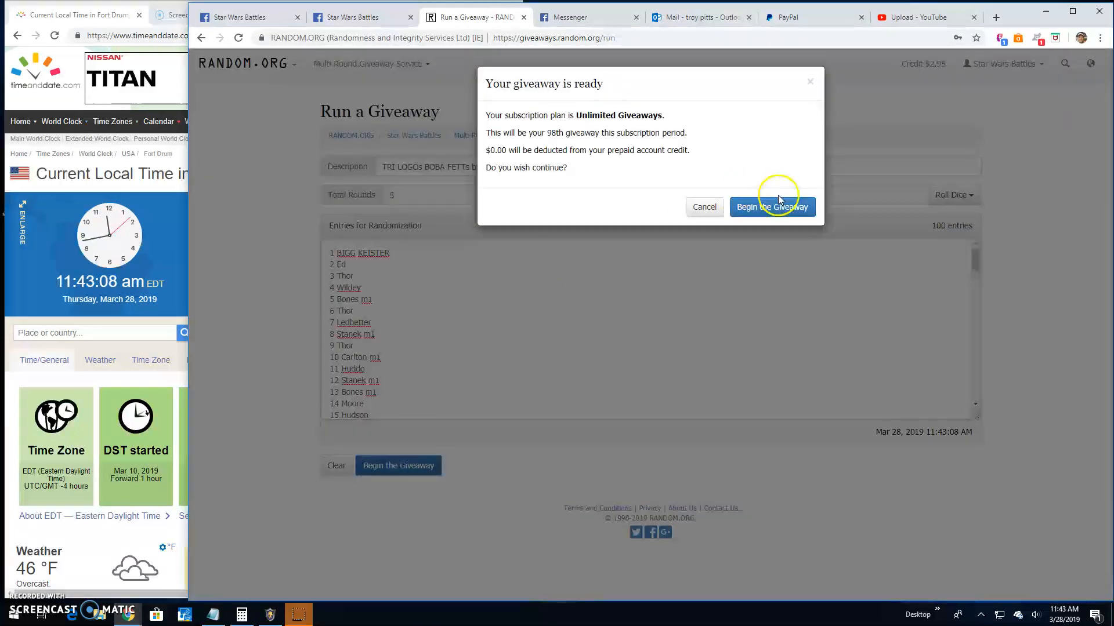
pyautogui.click(772, 206)
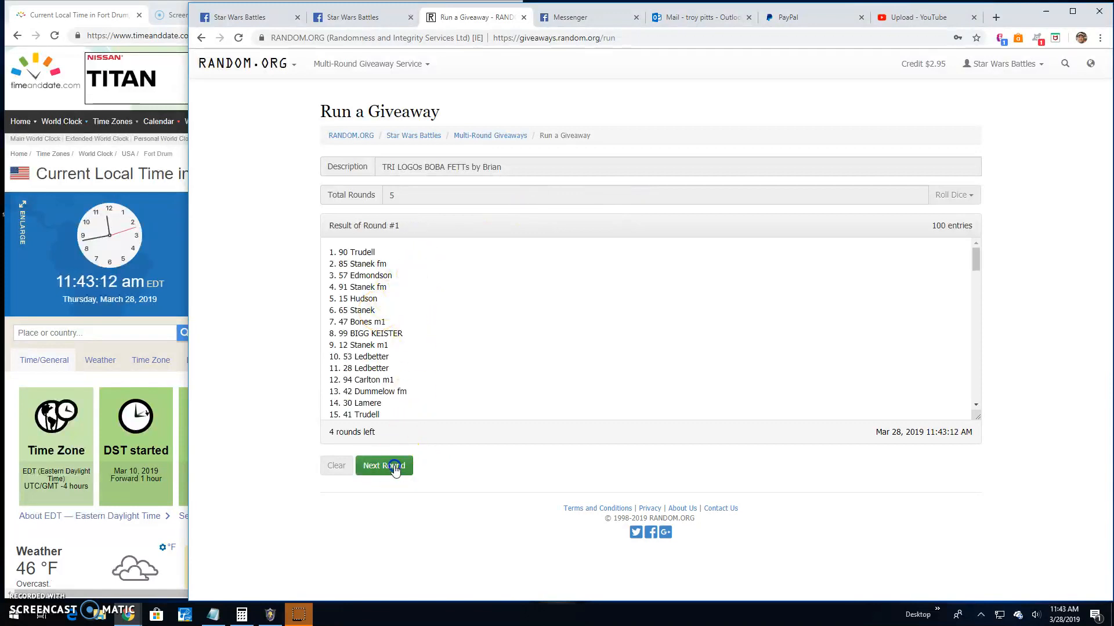
# Step: Draw rounds 2, 3 and 4 of the giveaway with Next Round
pyautogui.click(384, 465)
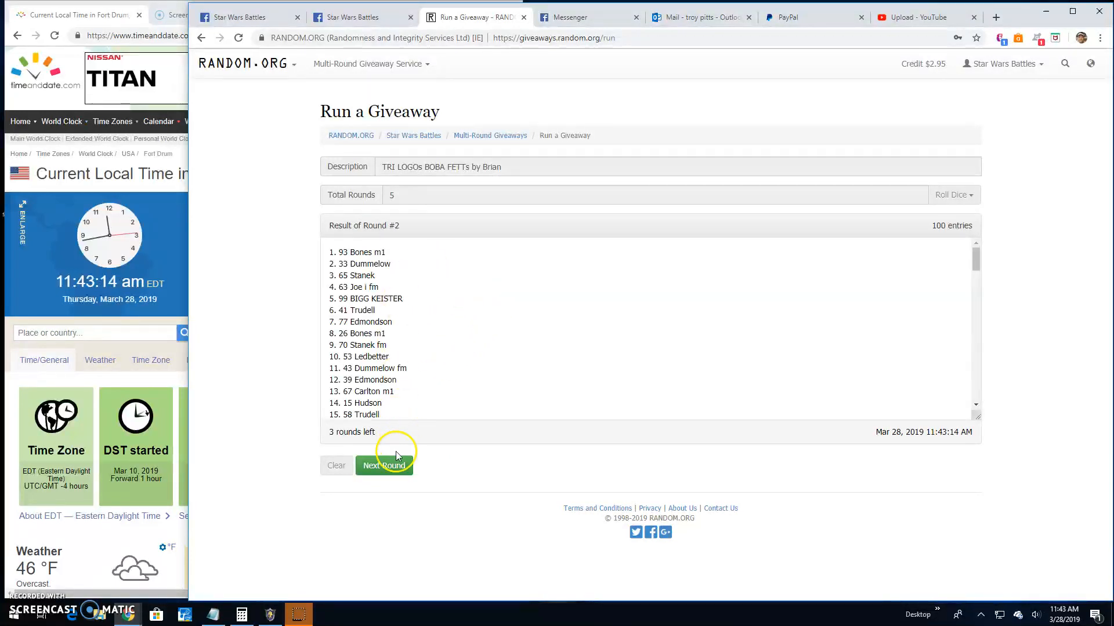
pyautogui.click(384, 466)
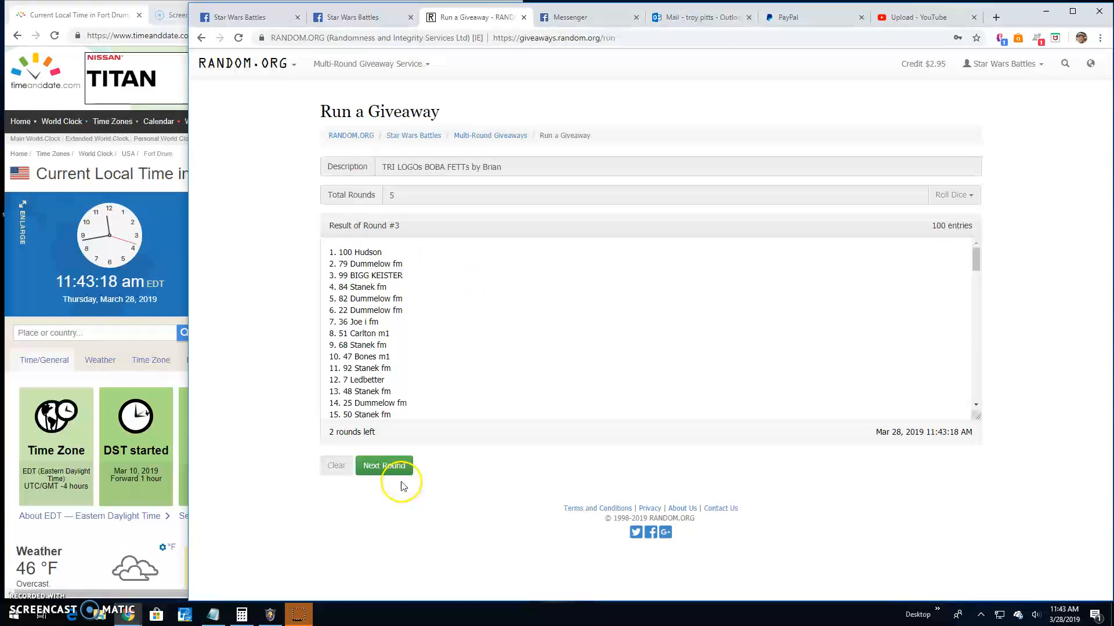
pyautogui.click(384, 465)
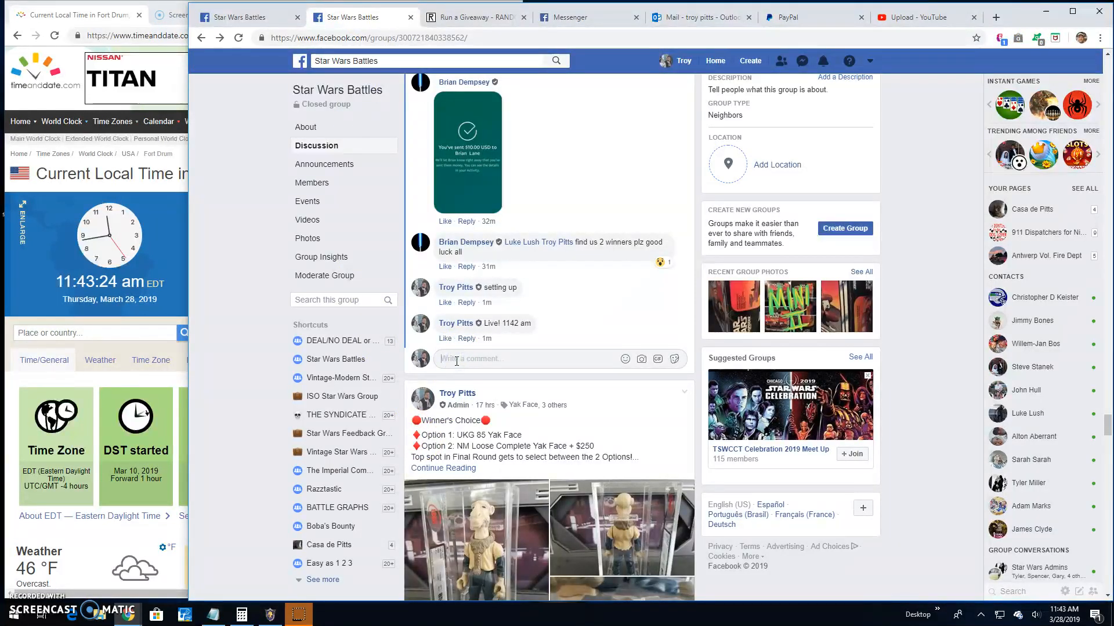
# Step: Write the 'Final round' comment and return to the RANDOM.ORG giveaway tab
pyautogui.write('Final round')
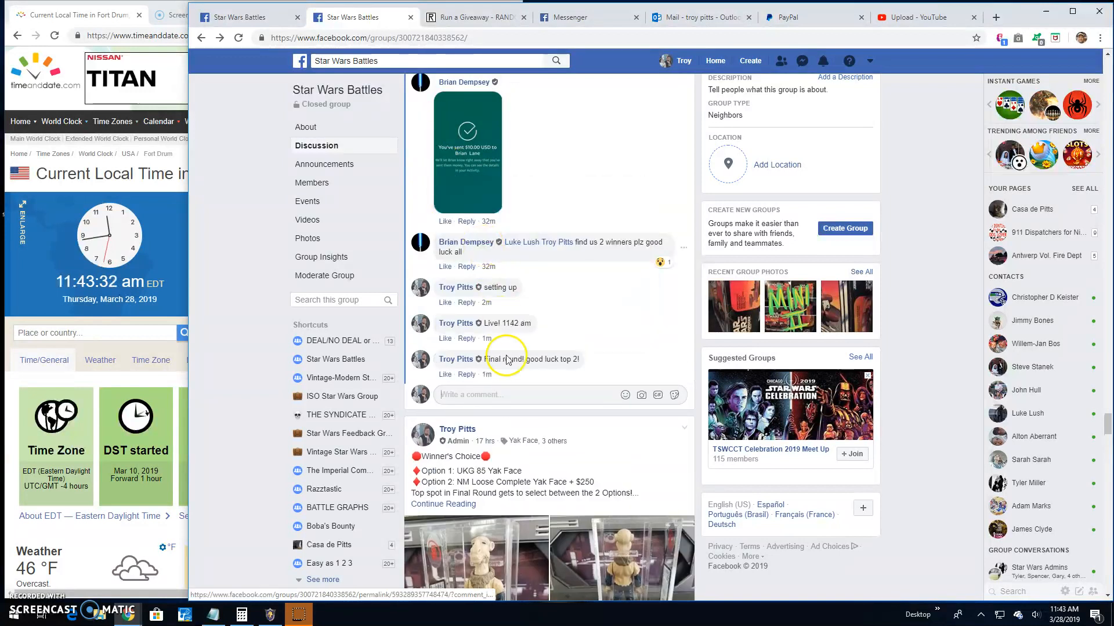
pyautogui.moveTo(488, 375)
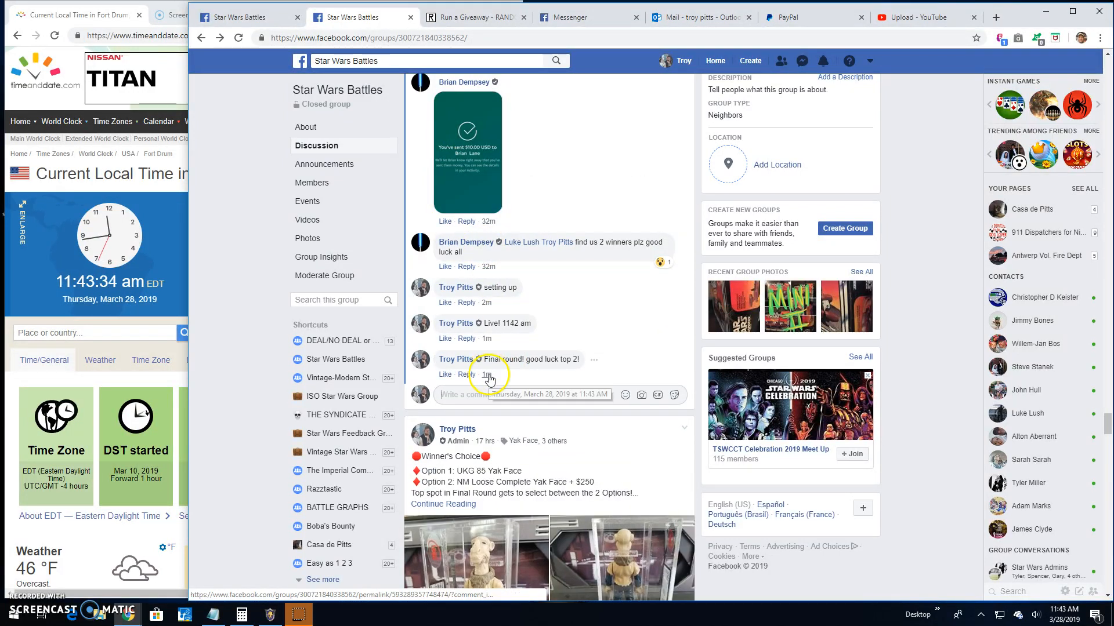
pyautogui.click(473, 16)
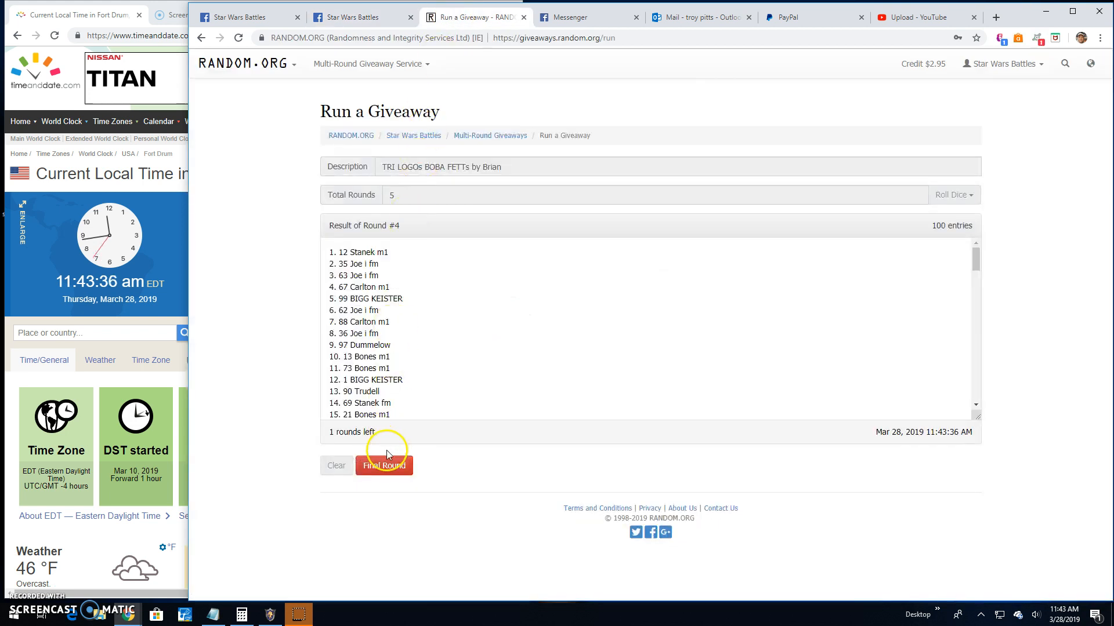
# Step: Draw final round 5 and view the giveaway's verification page
pyautogui.click(384, 465)
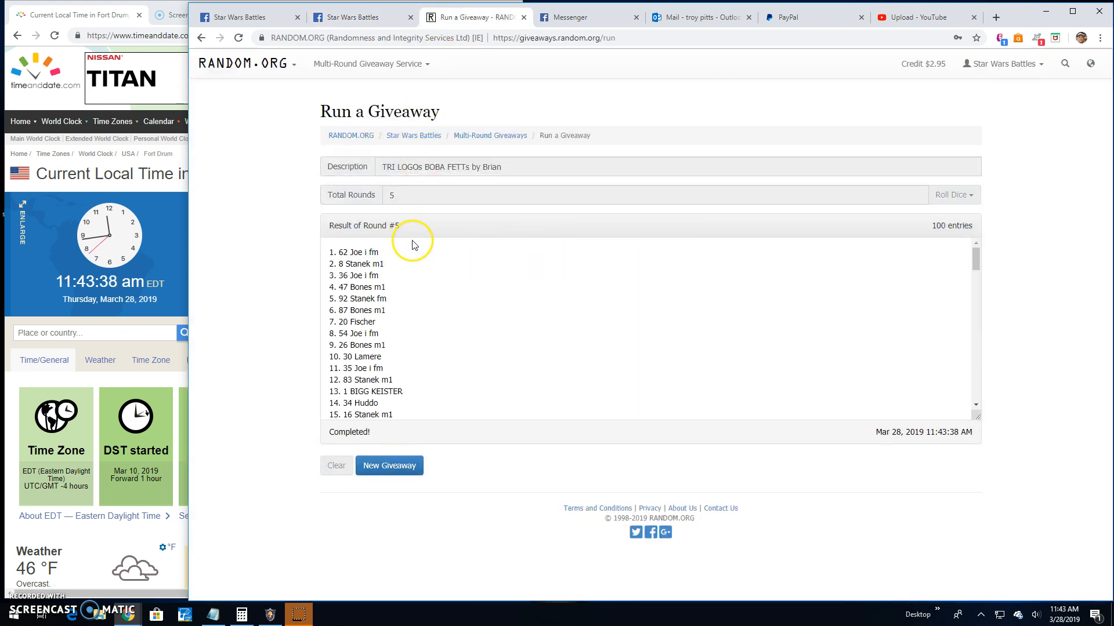
pyautogui.moveTo(404, 257)
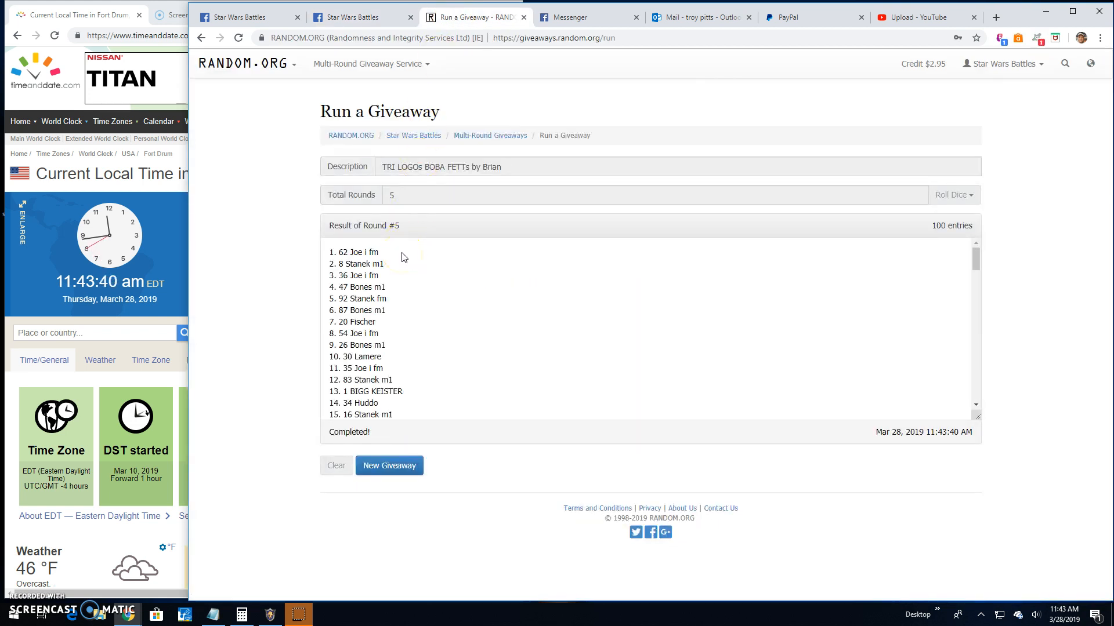
pyautogui.scroll(-3)
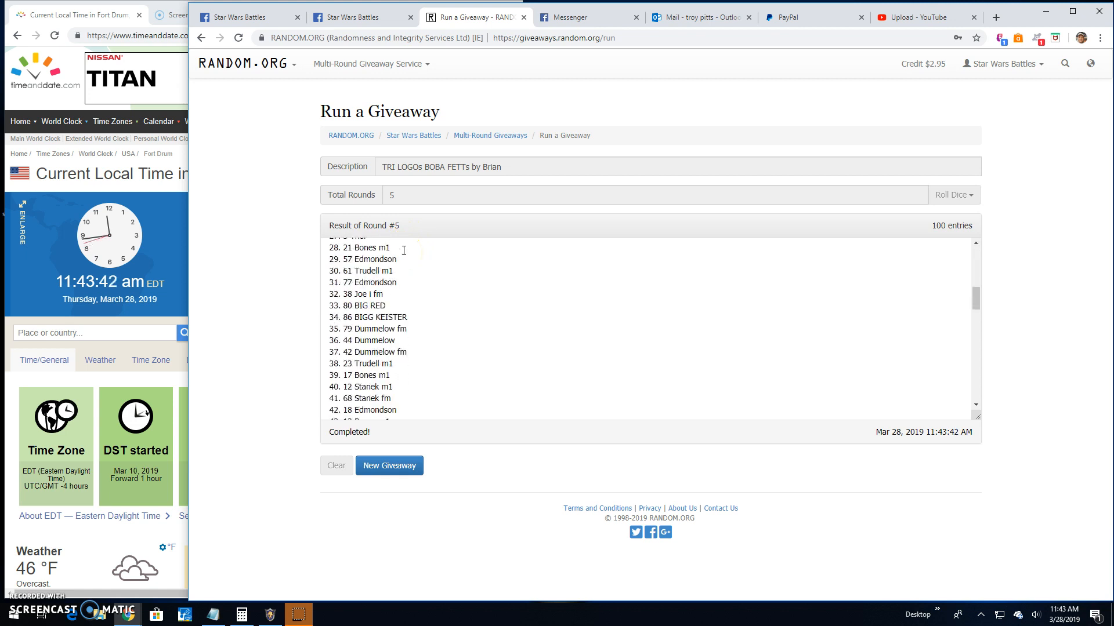
pyautogui.scroll(-3)
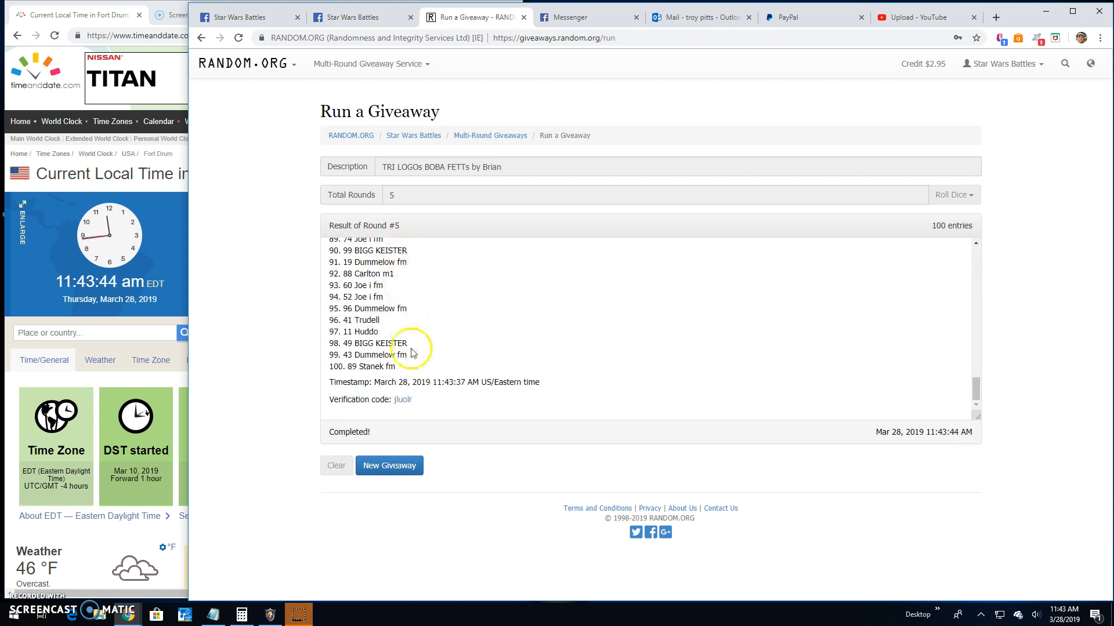
pyautogui.click(402, 399)
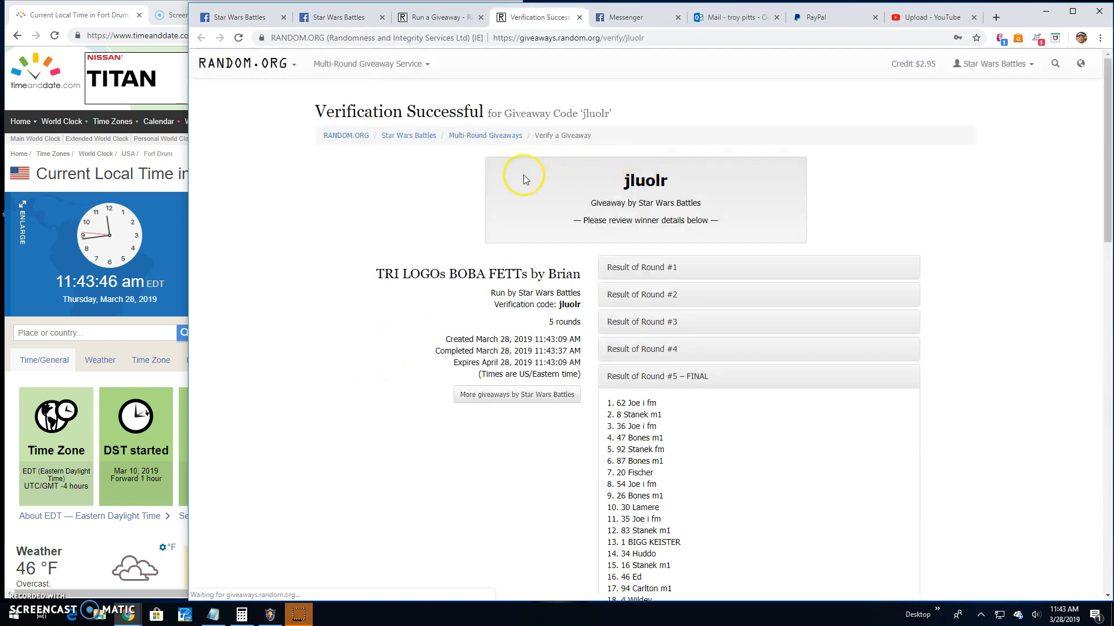
pyautogui.scroll(-3)
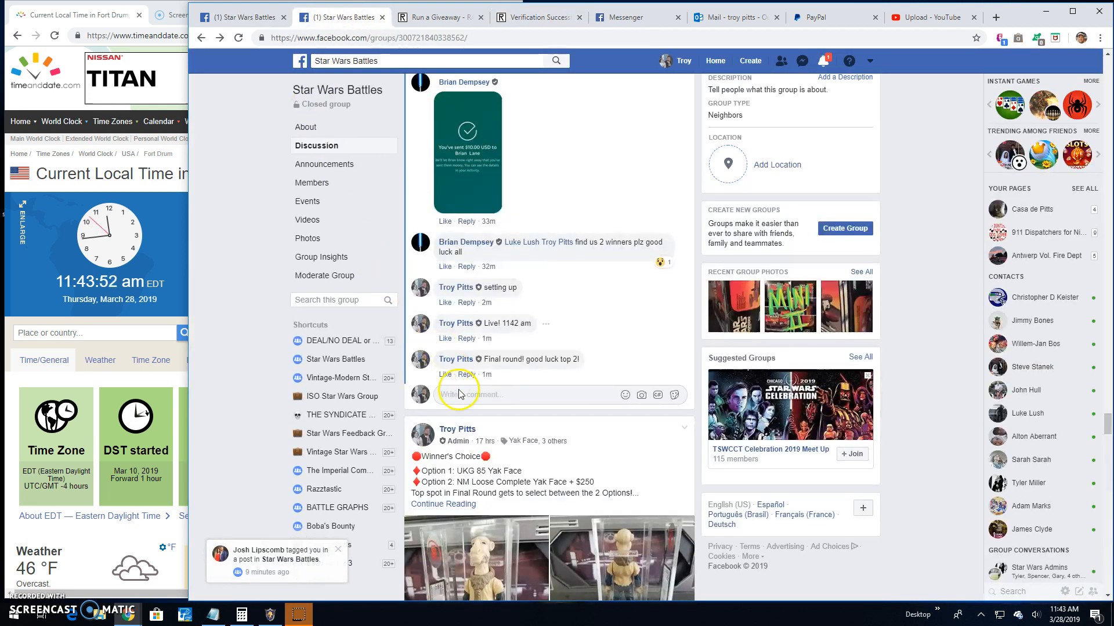
# Step: Type 'Done! 1144 am' into the comment box
pyautogui.write('Do')
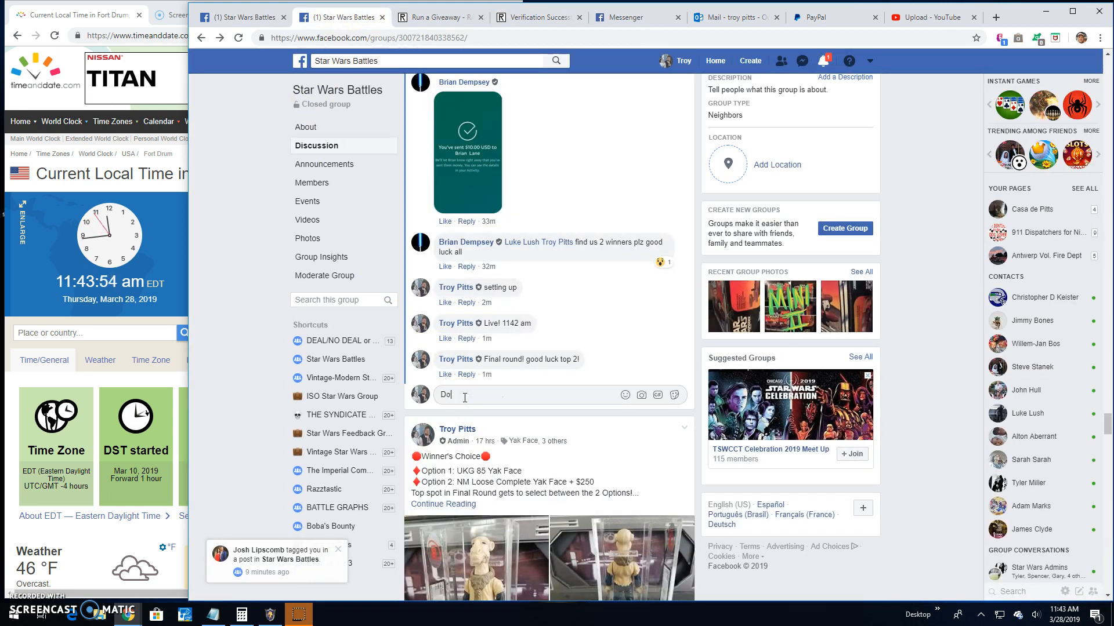
pyautogui.write('ne!')
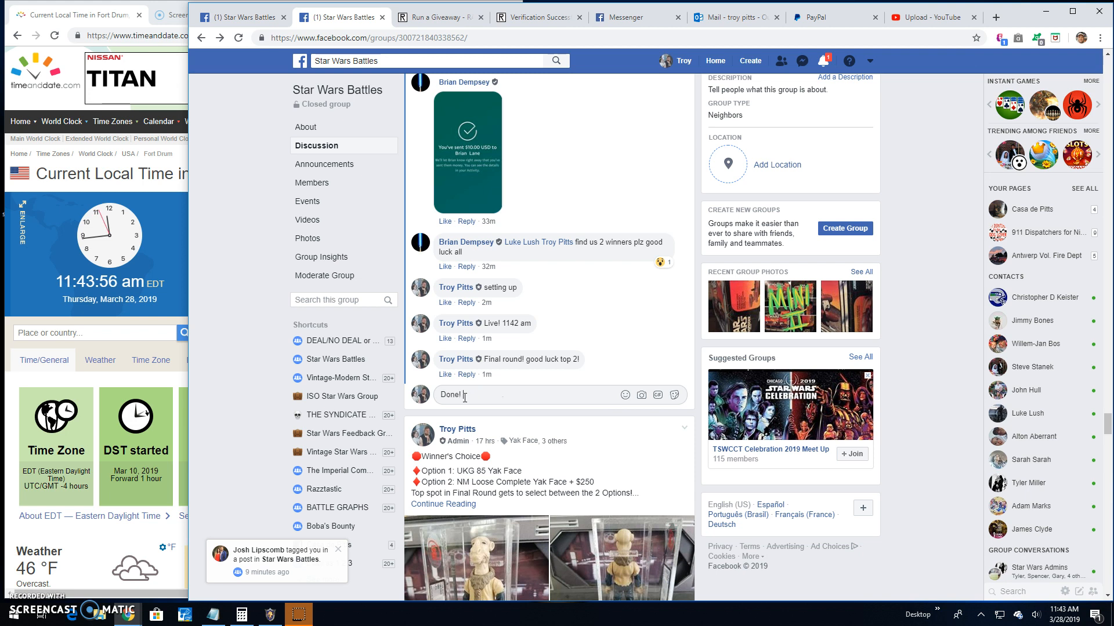
pyautogui.write('1144 am')
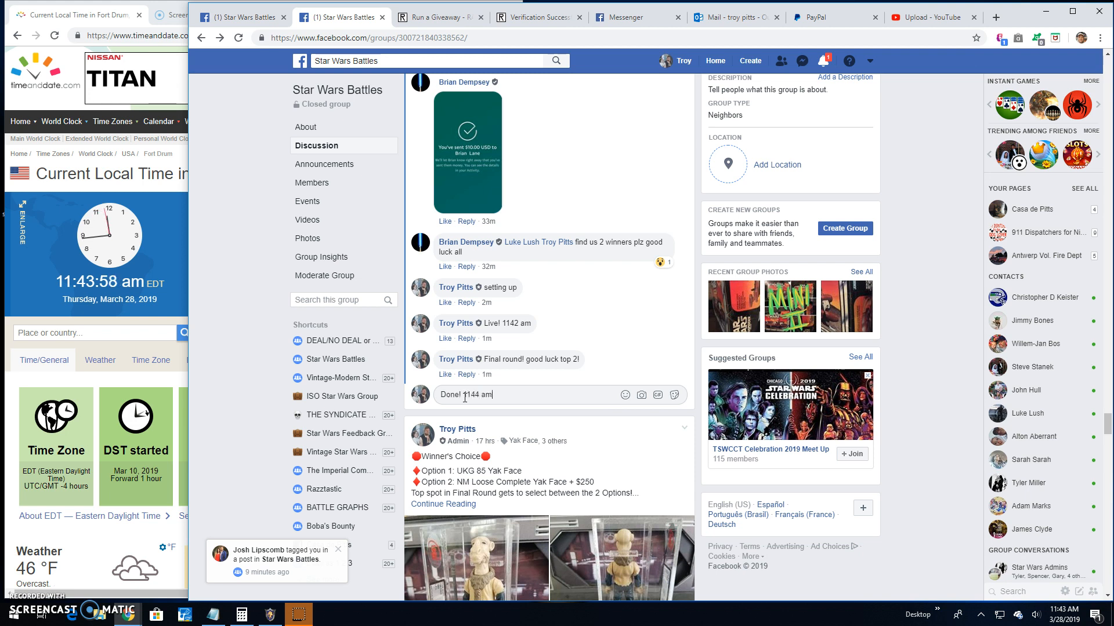